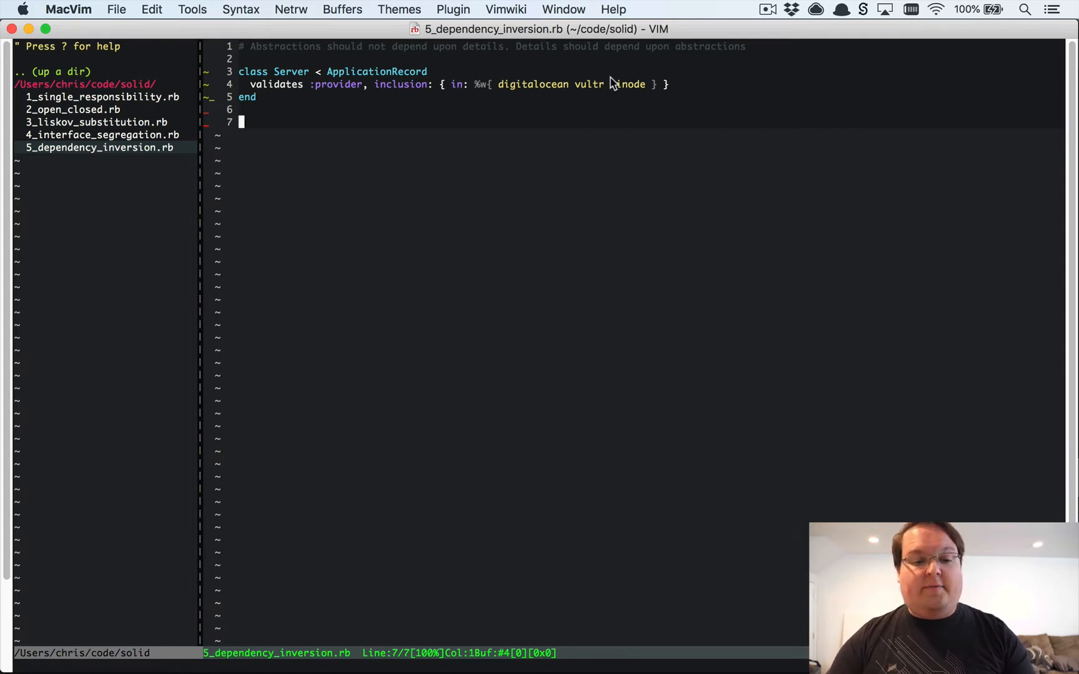
Complete the provider list with linode and start inserting new code below the Server class
type("linode")
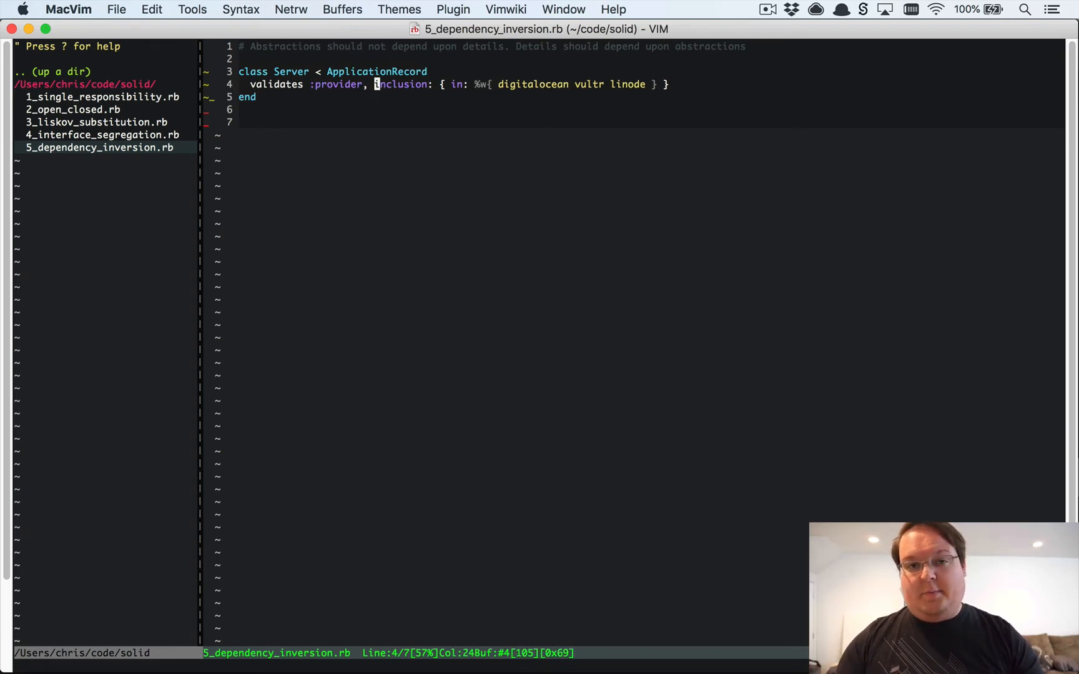
key("i")
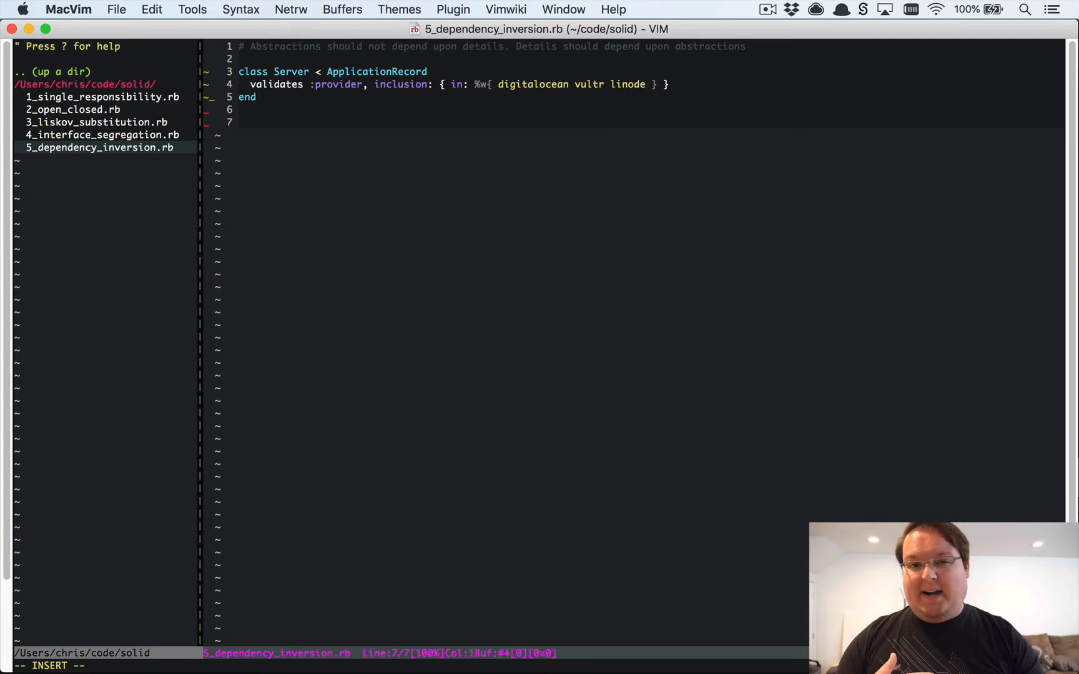
type("class.")
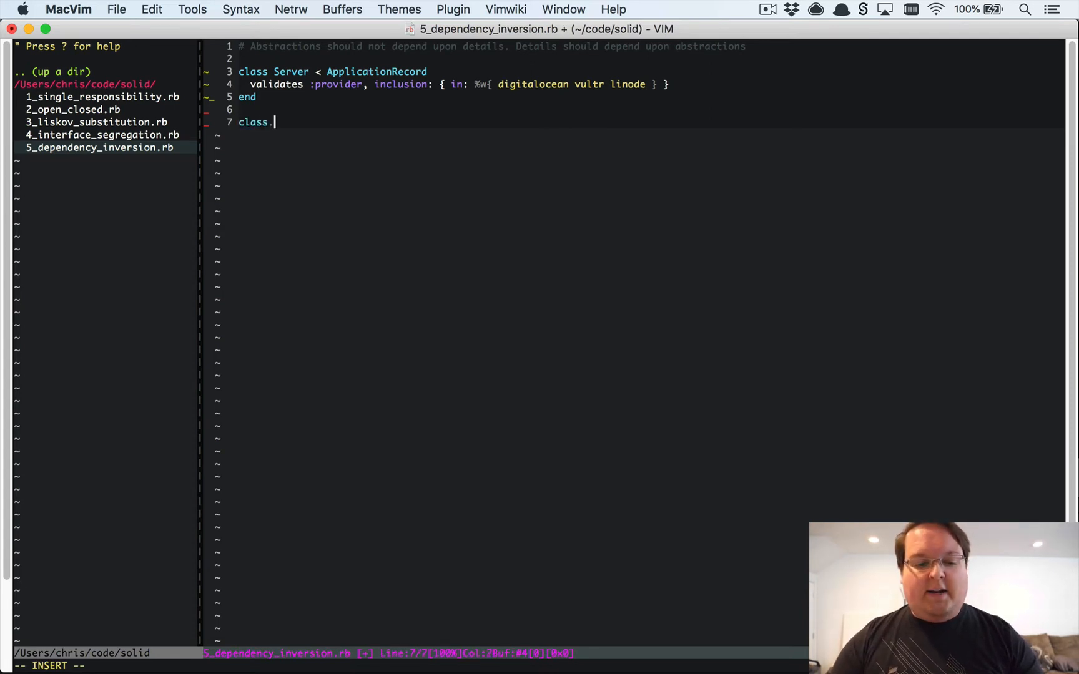
type("Server::Create")
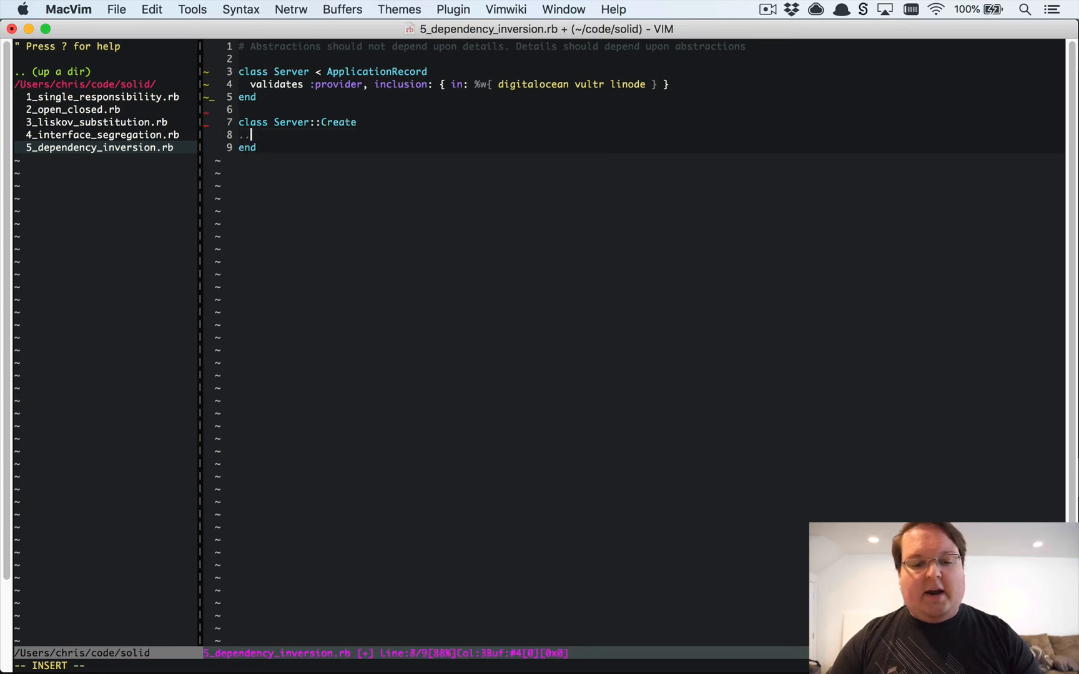
type("def")
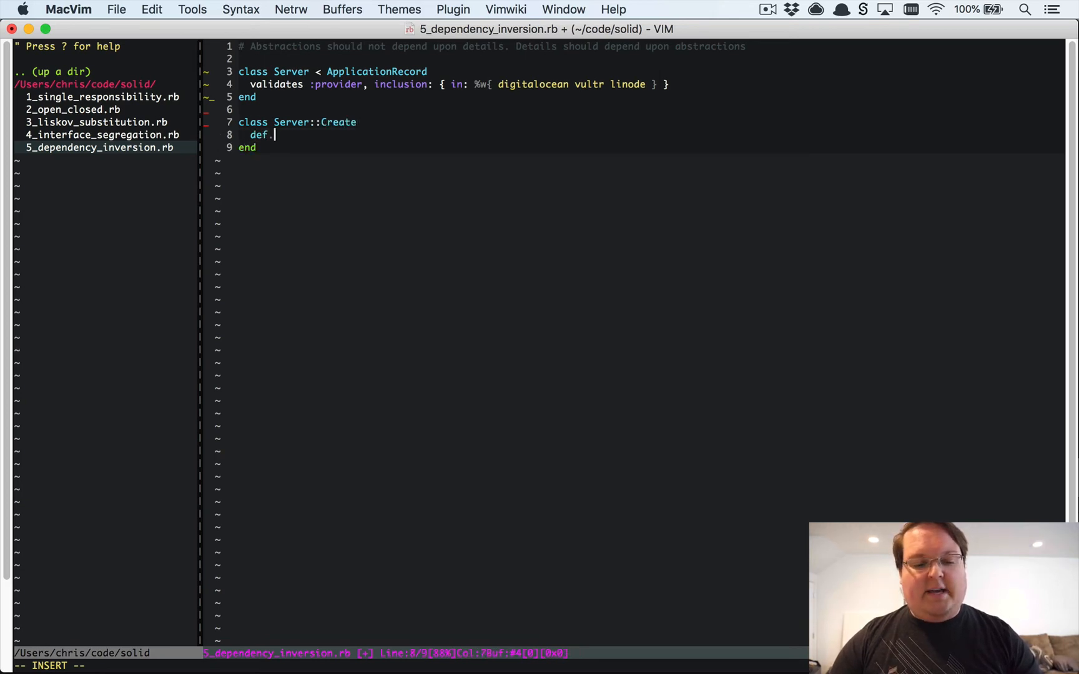
type("initialize(")
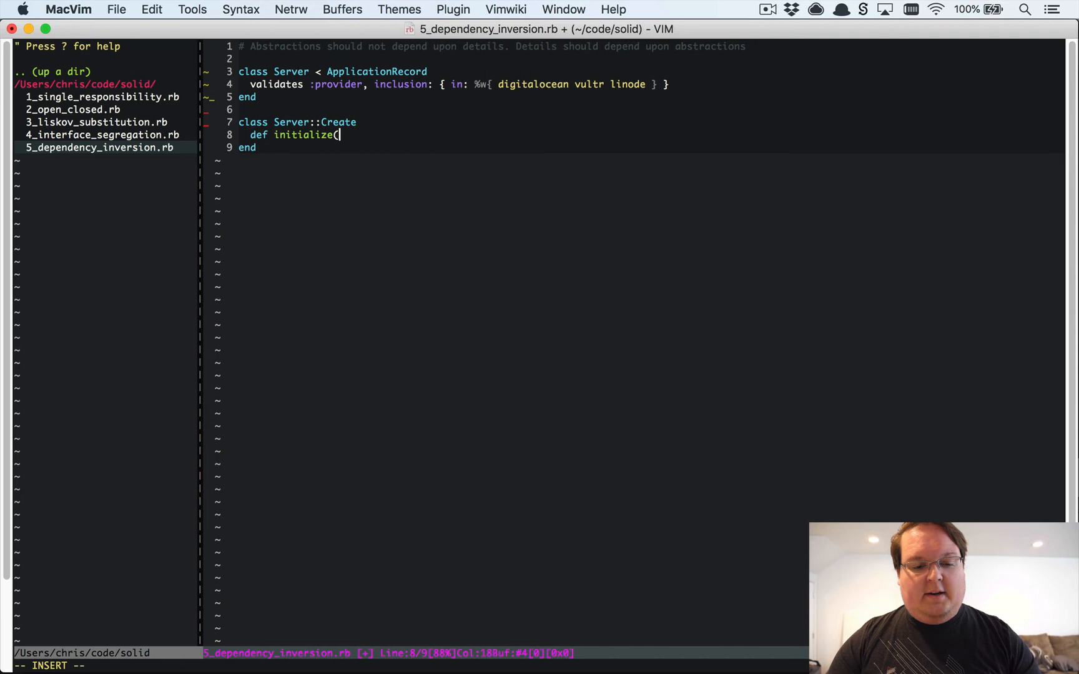
type("server)")
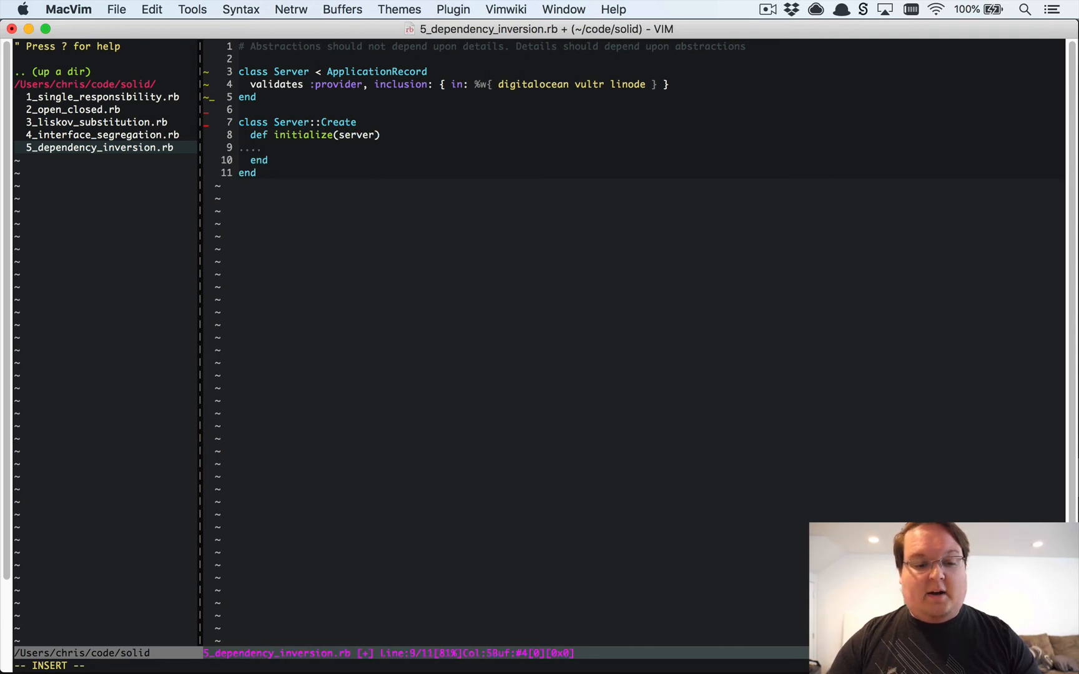
type("@server = server")
type("def per")
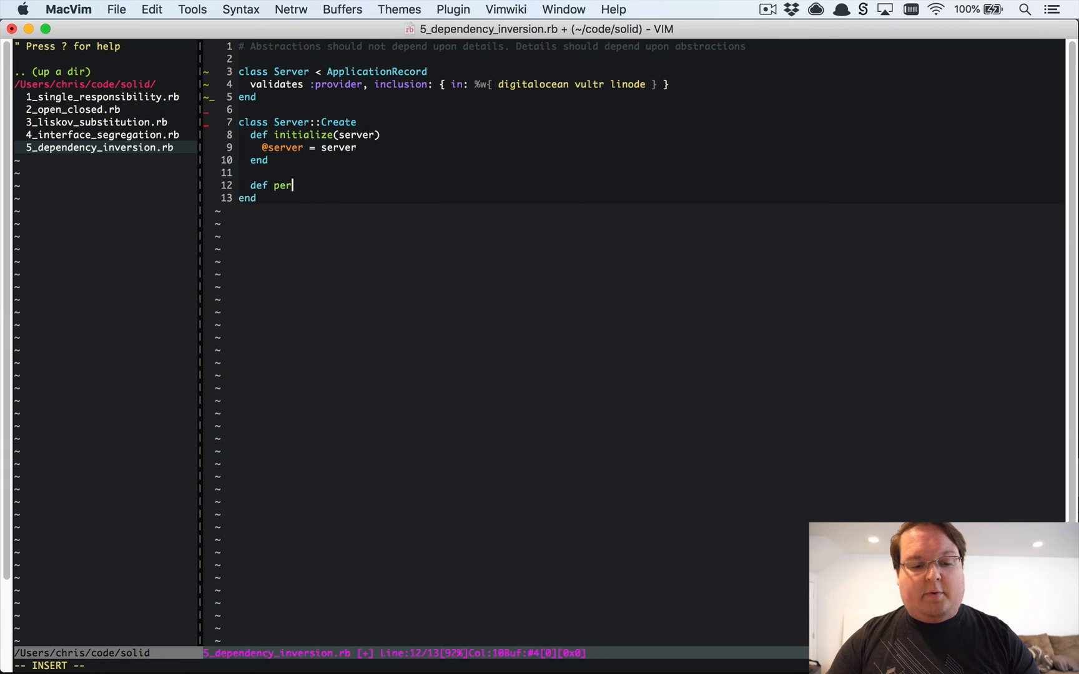
type("form")
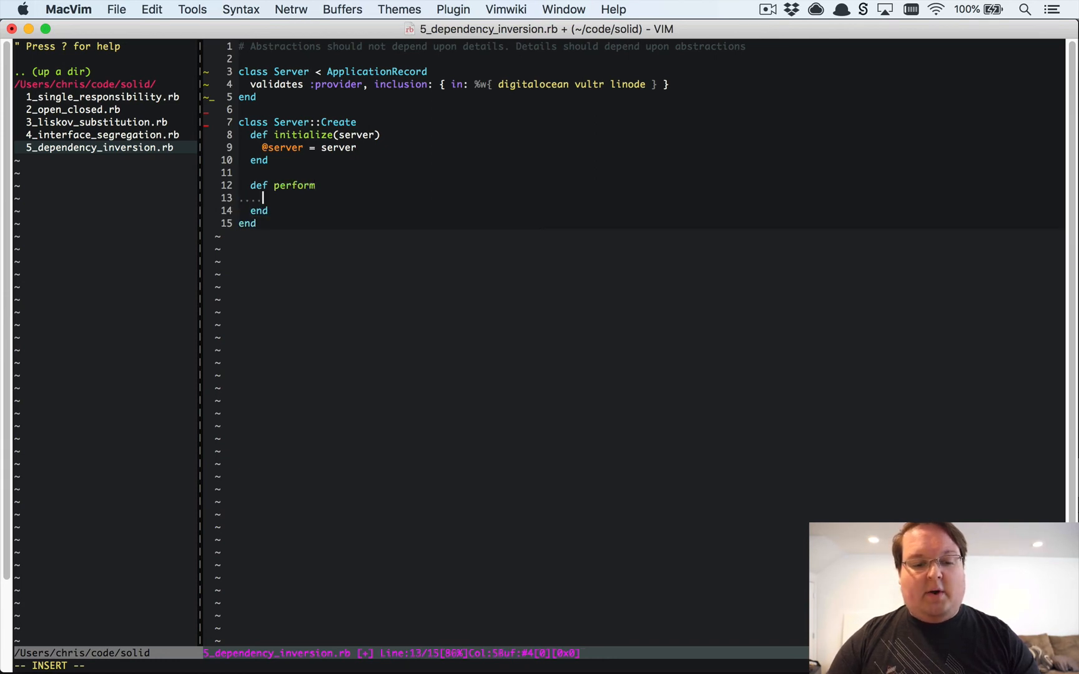